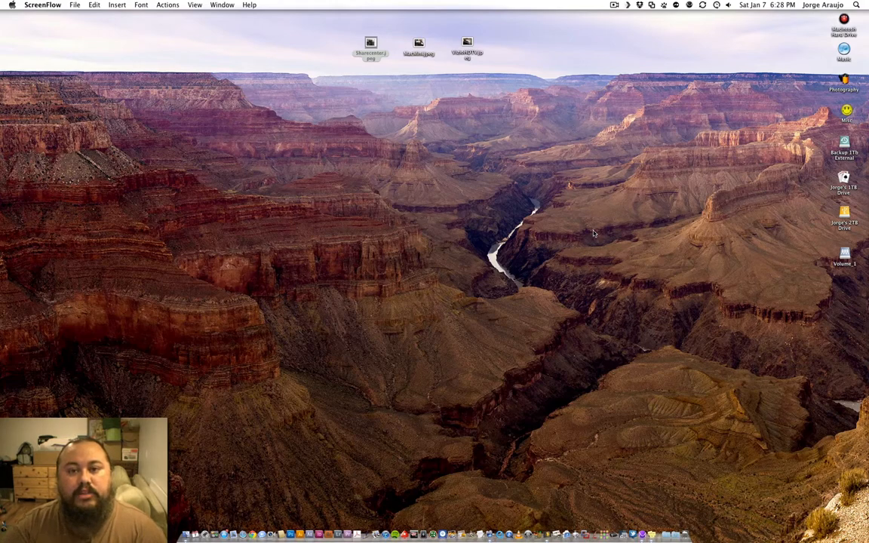
pyautogui.moveTo(824, 64)
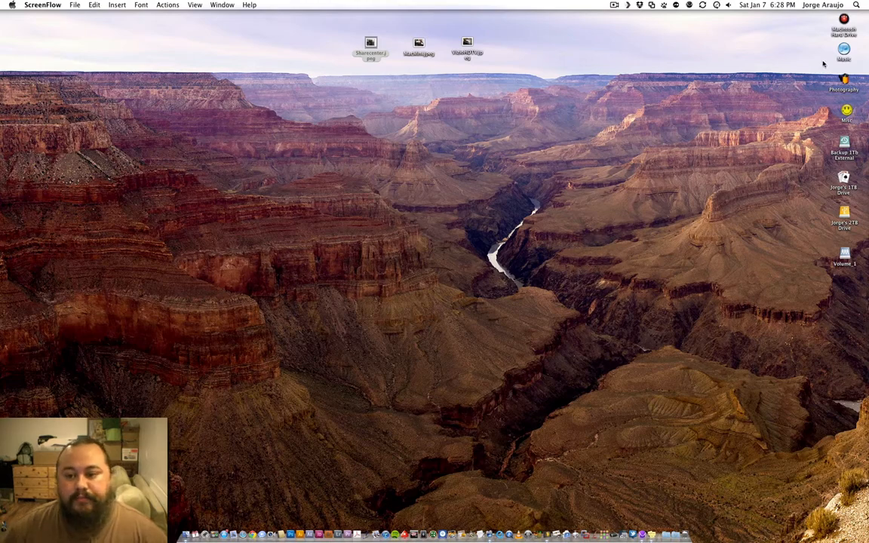
# Open About This Mac to view Mac OS X 10.7.2, Quad-Core Xeon and 8 GB memory.
pyautogui.click(716, 5)
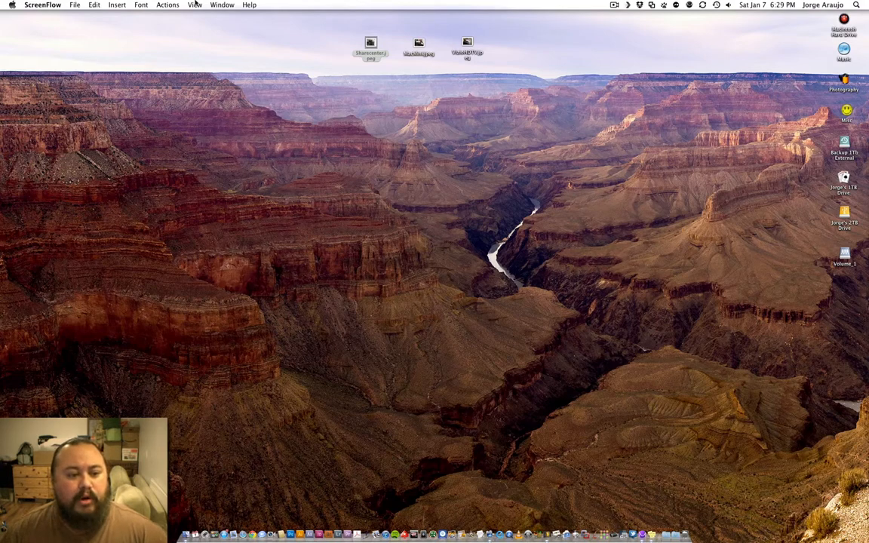
pyautogui.click(12, 5)
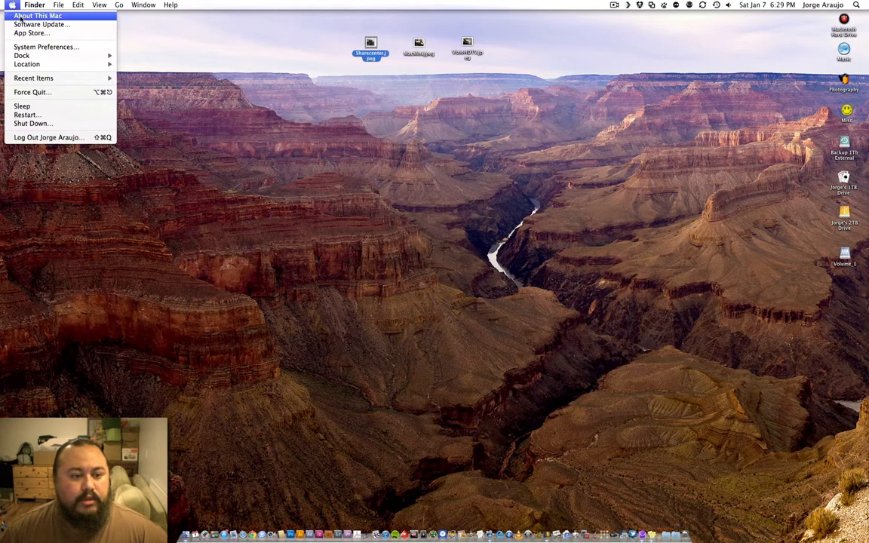
pyautogui.click(37, 15)
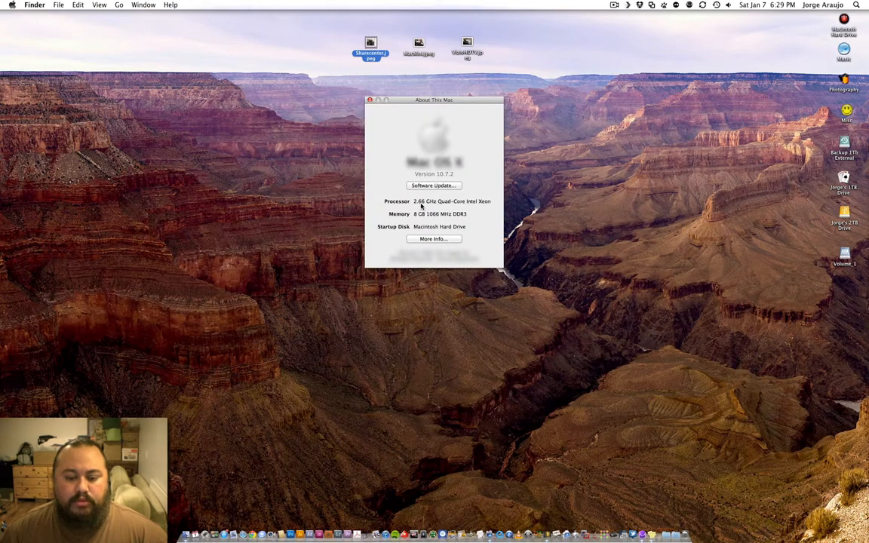
pyautogui.moveTo(487, 204)
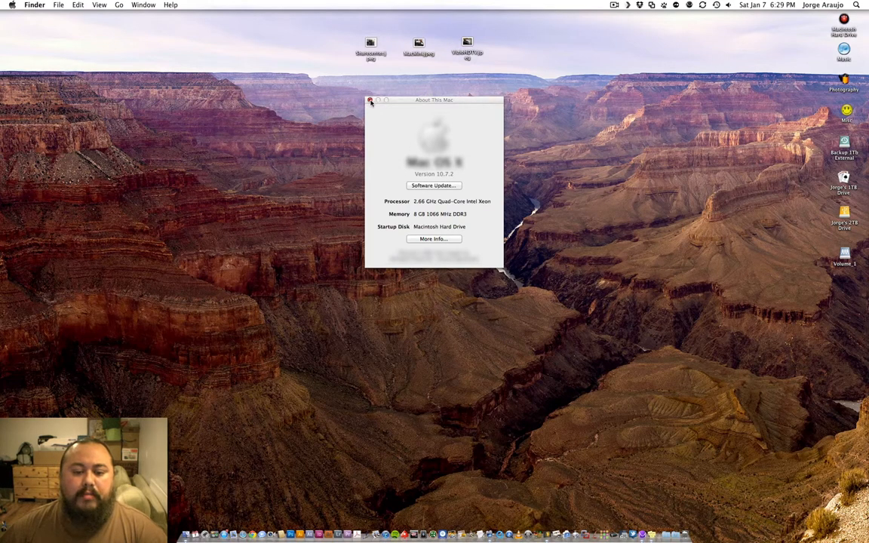
# Close About This Mac and Quick Look the Sharecenter.jpeg storage box photo.
pyautogui.click(370, 99)
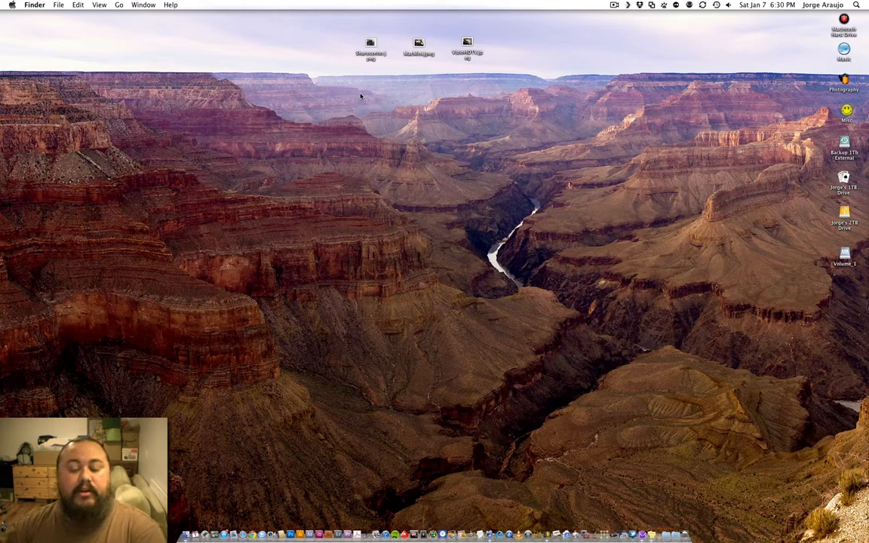
pyautogui.moveTo(414, 125)
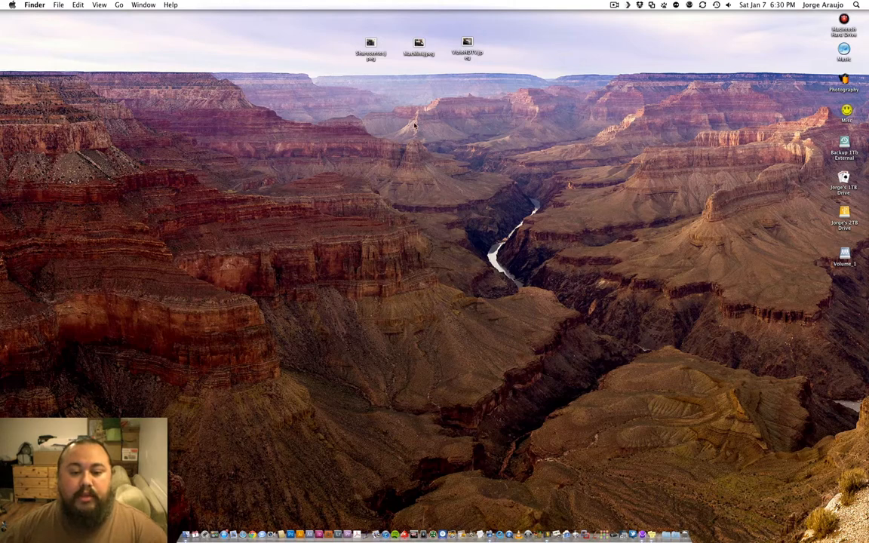
pyautogui.click(371, 45)
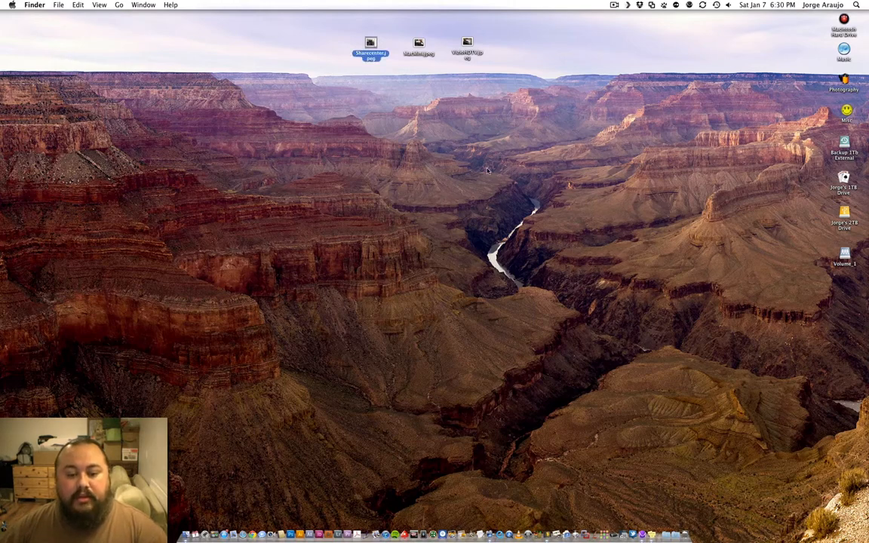
pyautogui.doubleClick(370, 45)
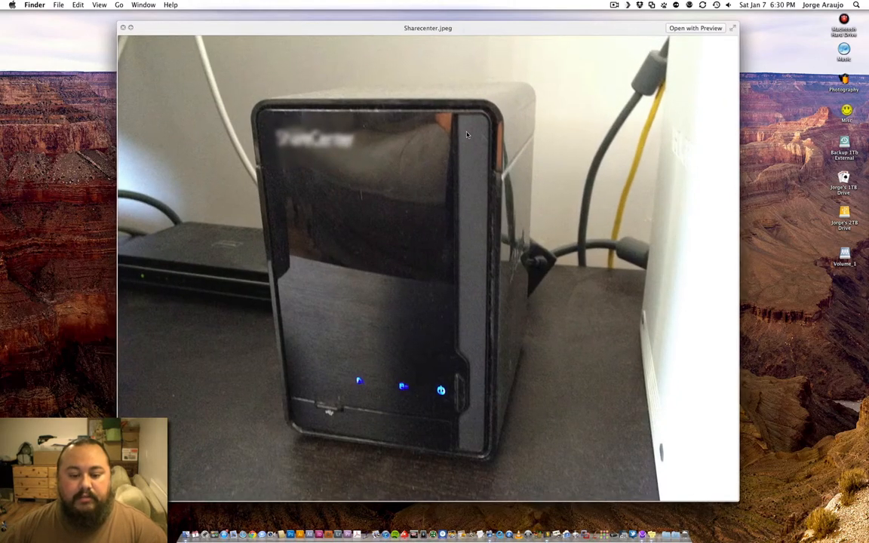
pyautogui.moveTo(583, 262)
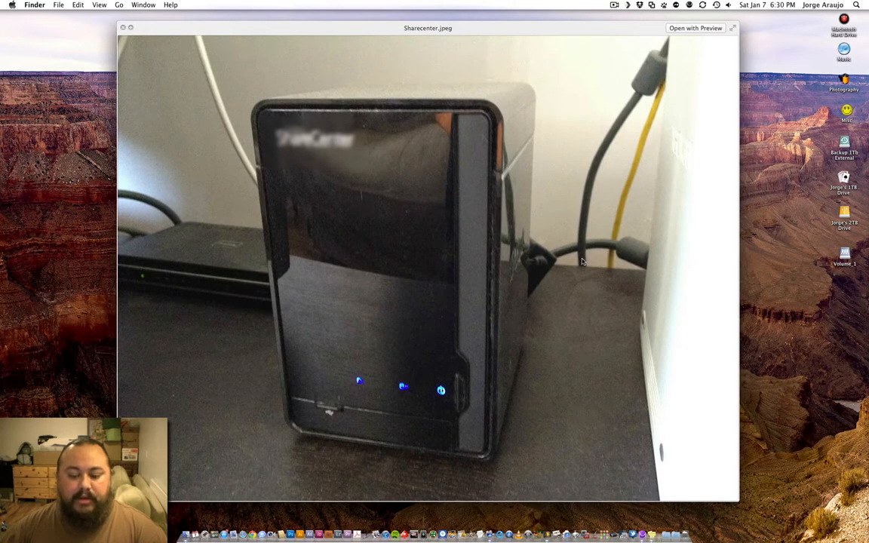
pyautogui.moveTo(350, 348)
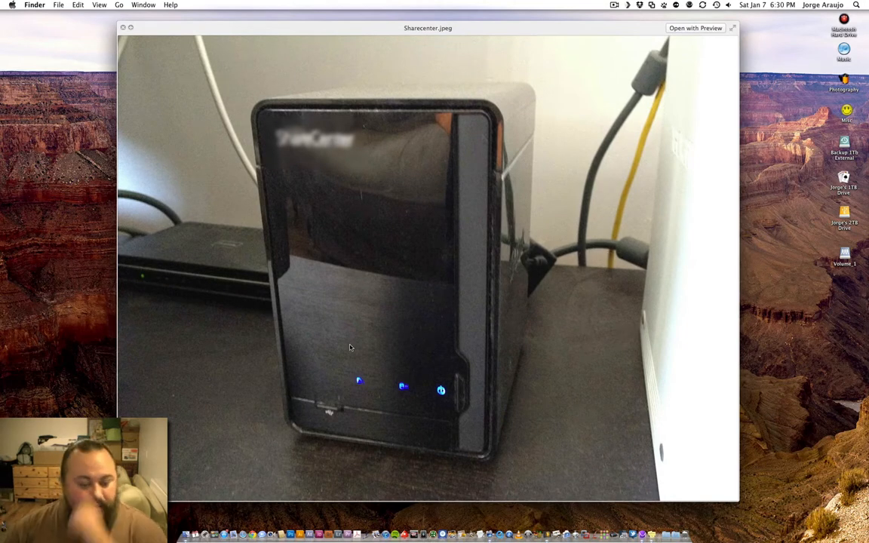
pyautogui.moveTo(230, 260)
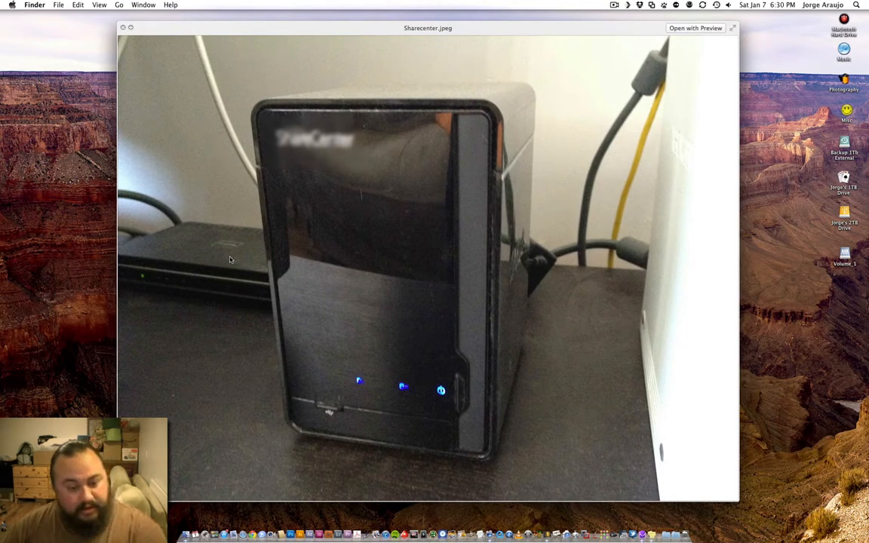
pyautogui.moveTo(454, 138)
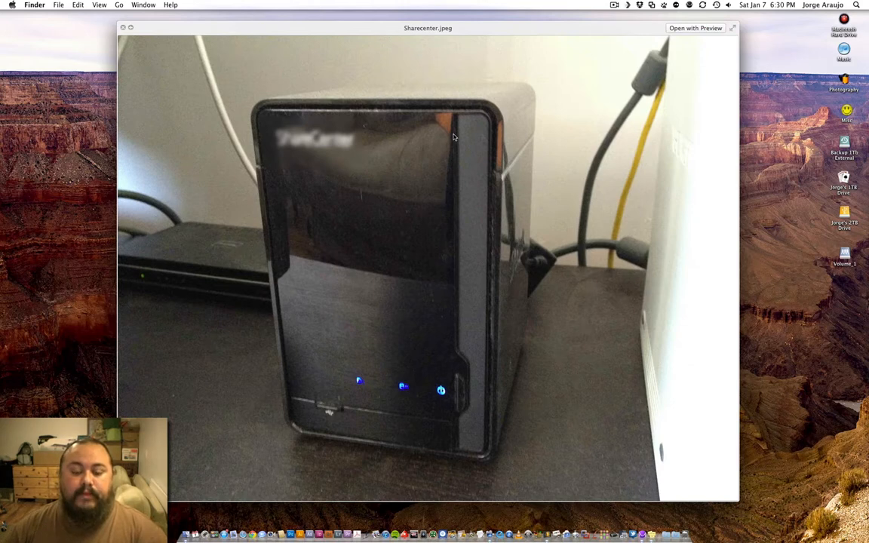
pyautogui.moveTo(217, 257)
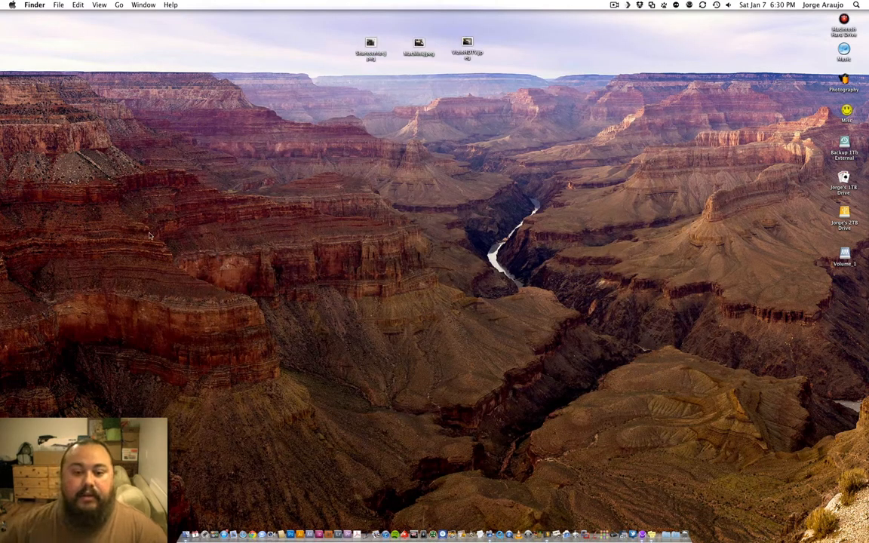
pyautogui.click(419, 44)
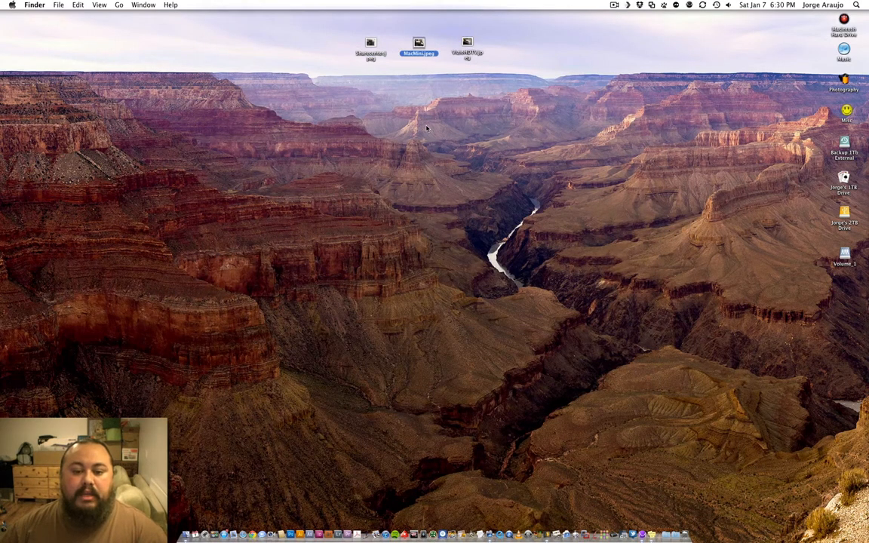
pyautogui.doubleClick(418, 43)
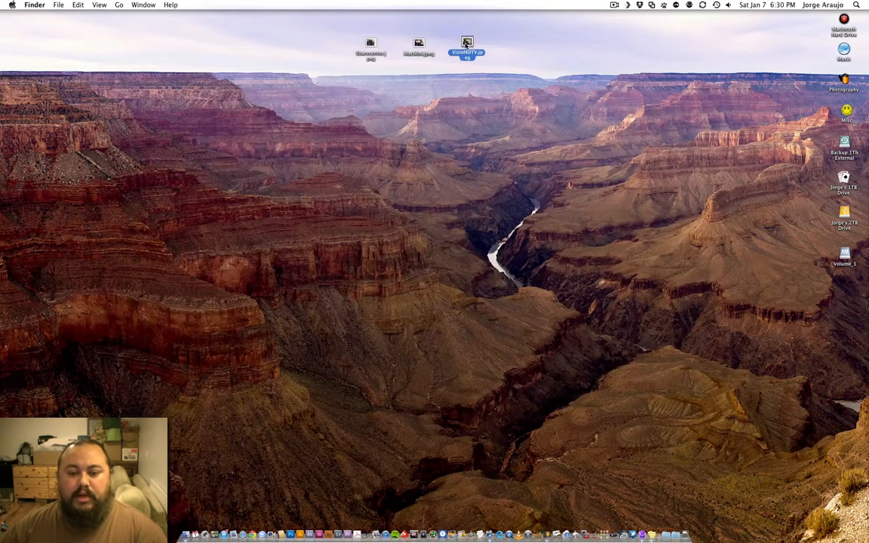
pyautogui.doubleClick(467, 47)
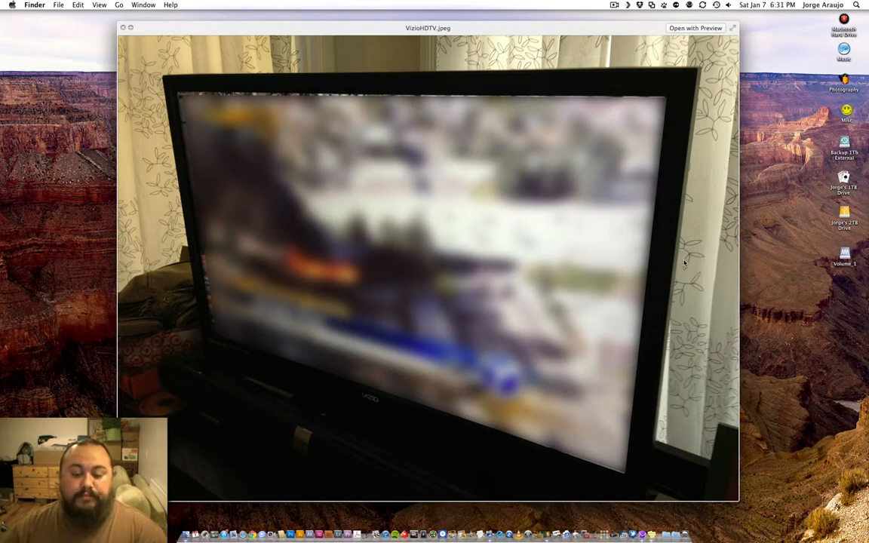
pyautogui.click(123, 28)
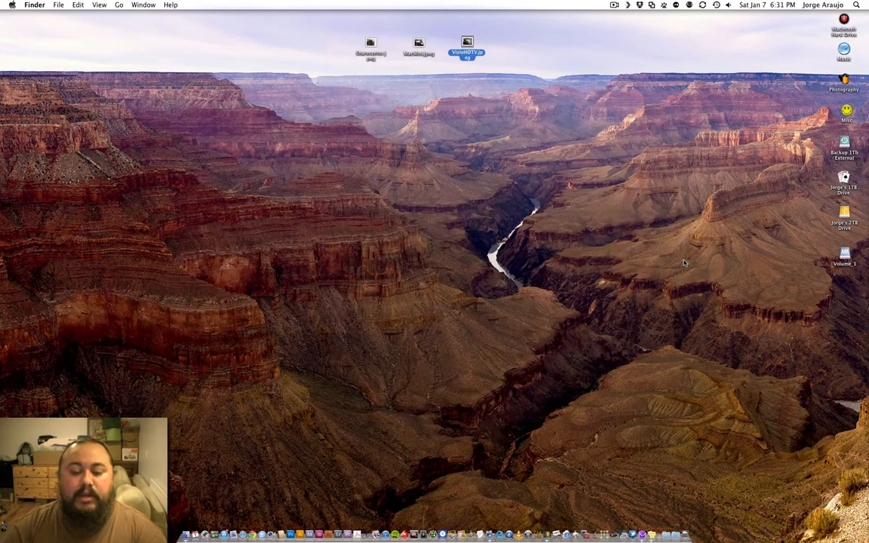
pyautogui.click(457, 179)
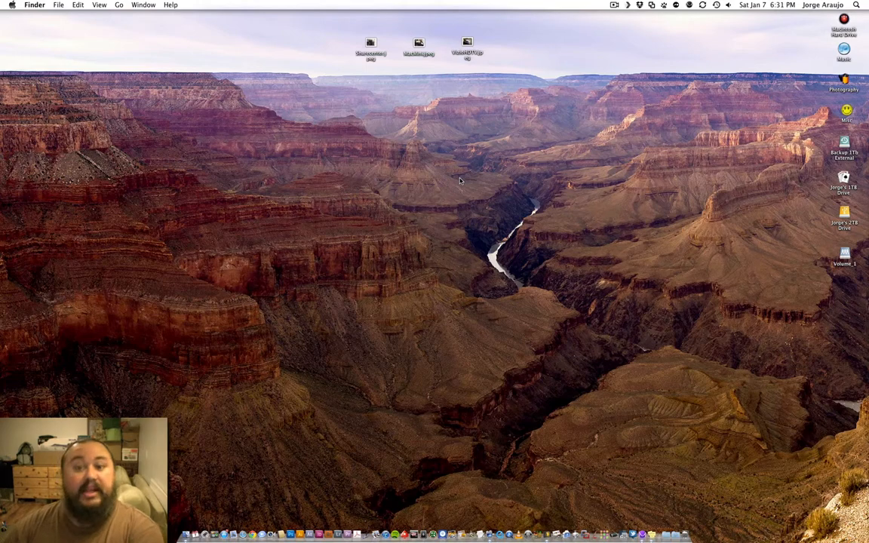
pyautogui.moveTo(348, 85)
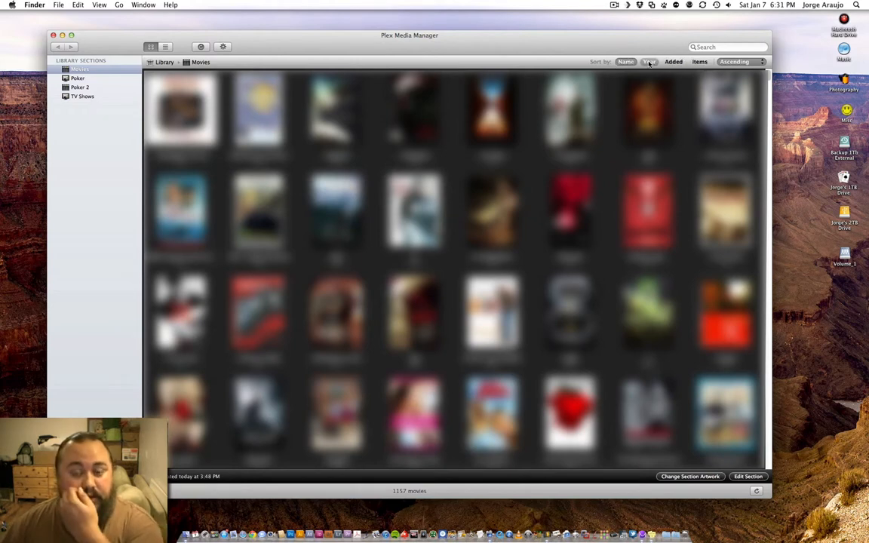
pyautogui.click(649, 61)
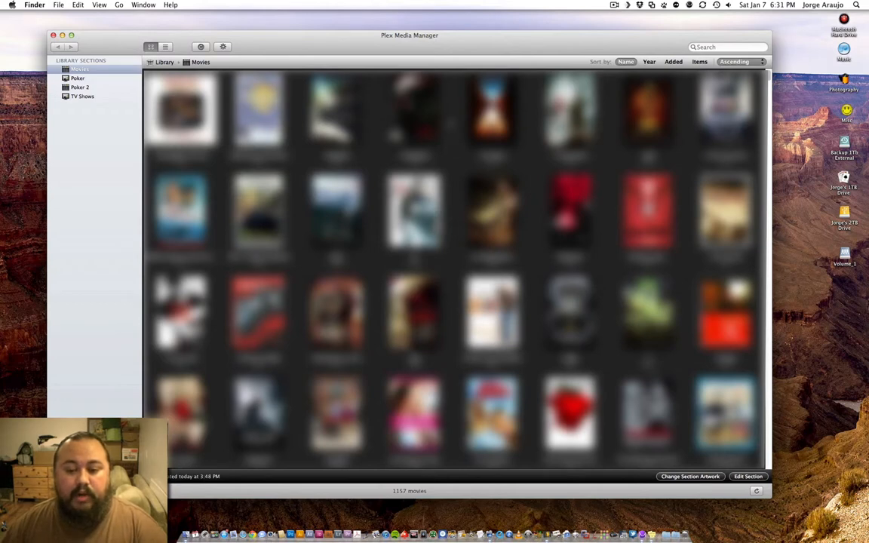
pyautogui.scroll(-3)
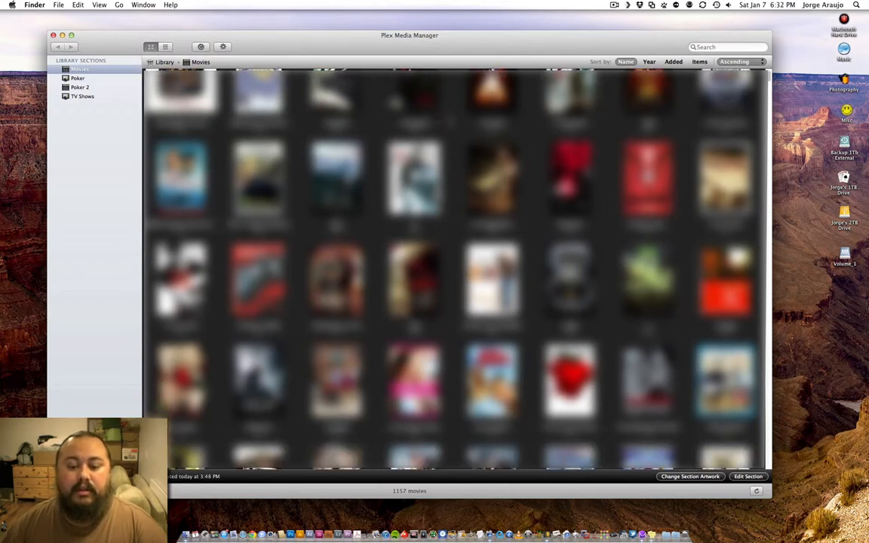
pyautogui.scroll(-3)
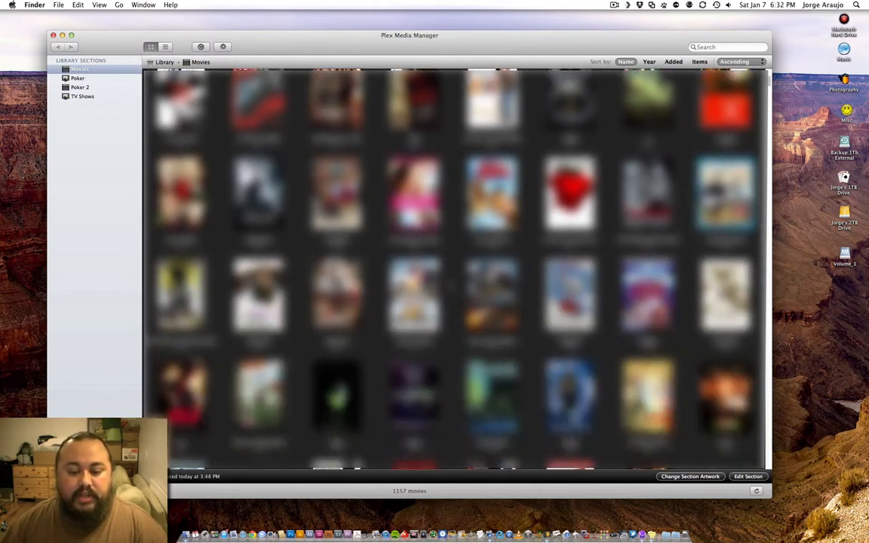
pyautogui.scroll(-3)
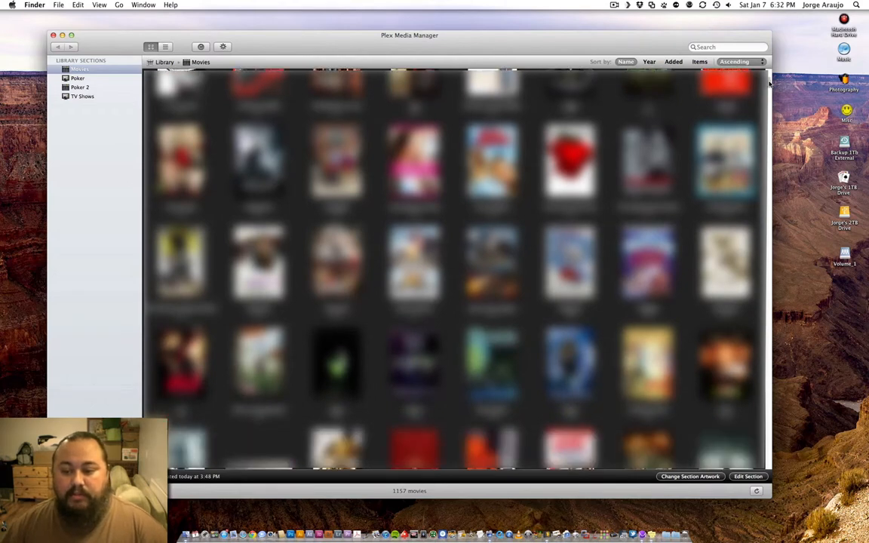
pyautogui.scroll(-3)
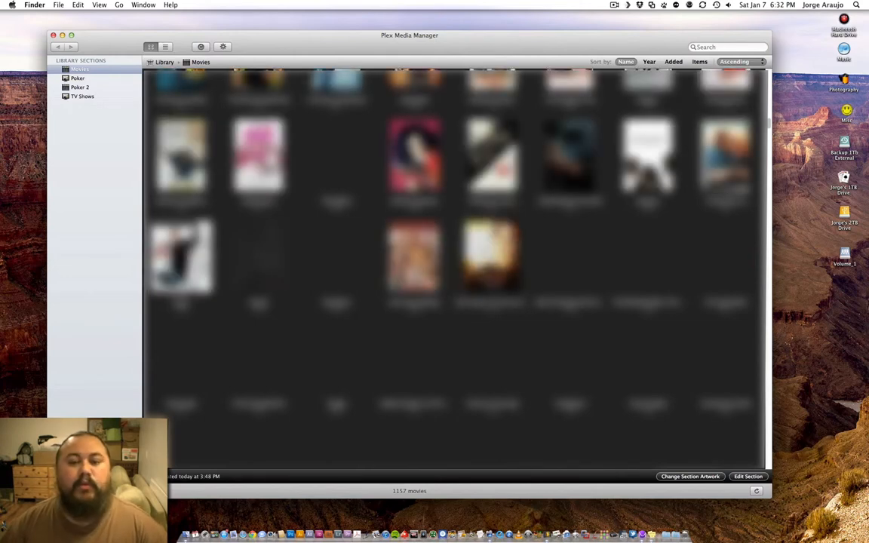
pyautogui.scroll(-3)
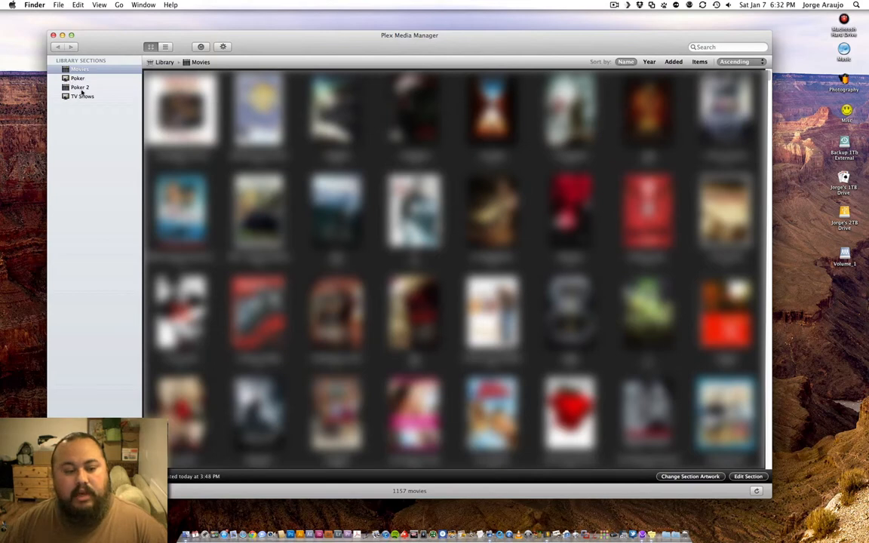
pyautogui.click(80, 87)
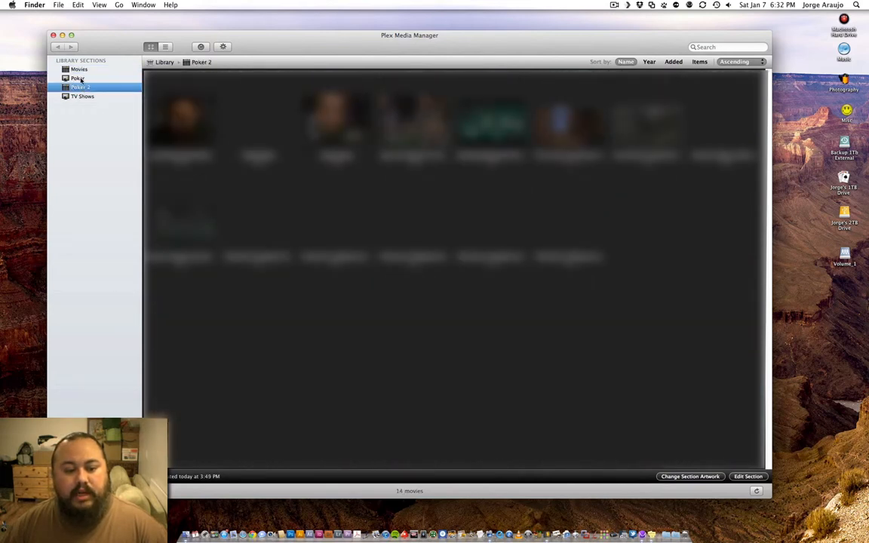
pyautogui.click(77, 78)
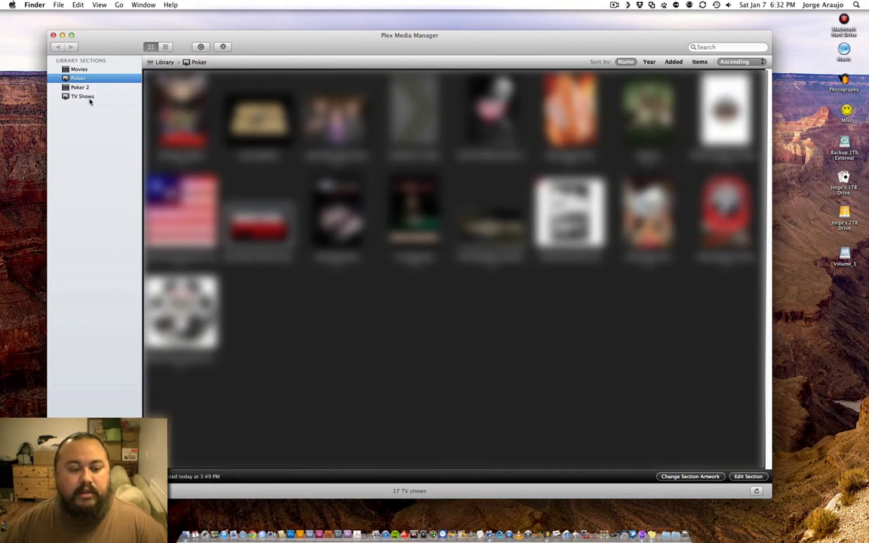
pyautogui.click(82, 96)
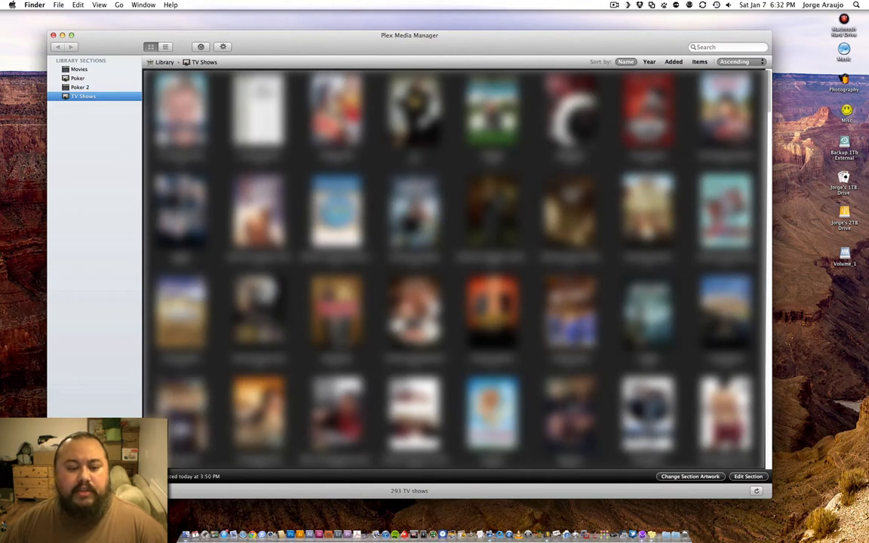
pyautogui.click(78, 69)
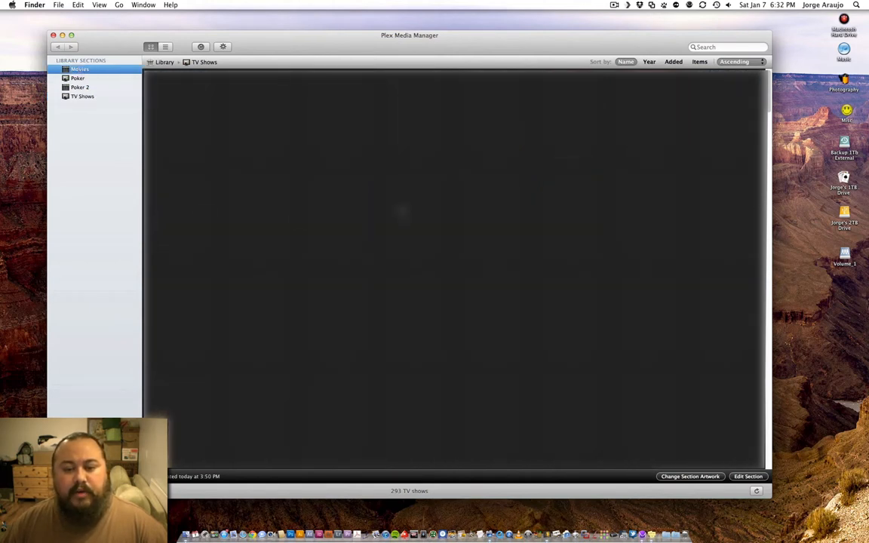
pyautogui.click(79, 68)
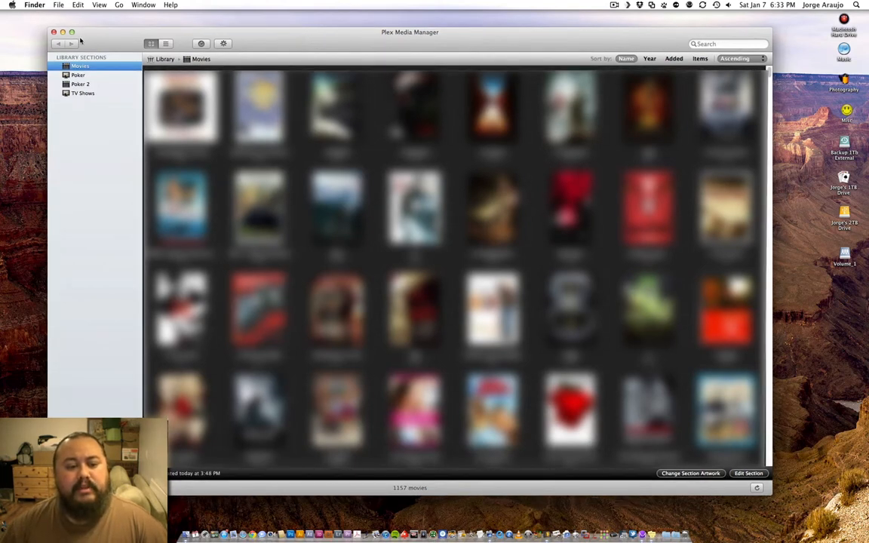
# Close the Plex Media Manager library window.
pyautogui.click(54, 32)
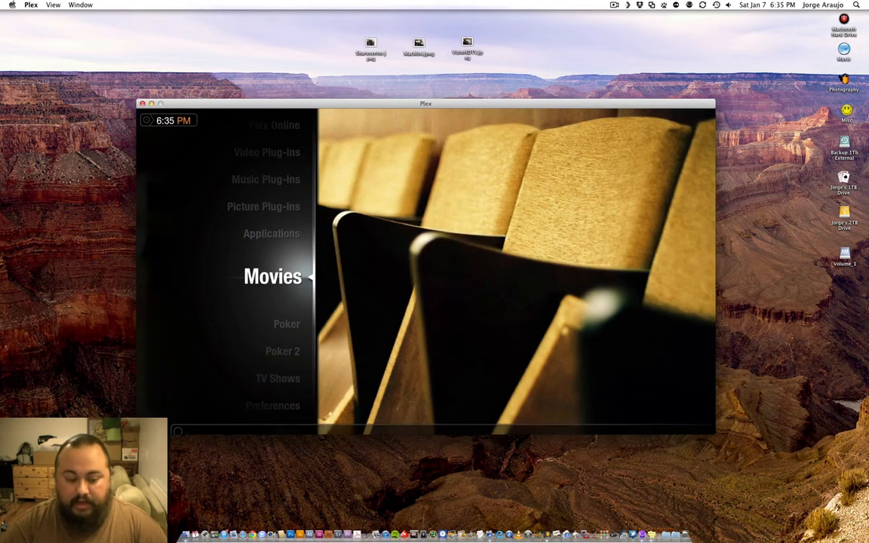
# Open Movies and show its By Genre list of 168 genres.
pyautogui.click(272, 276)
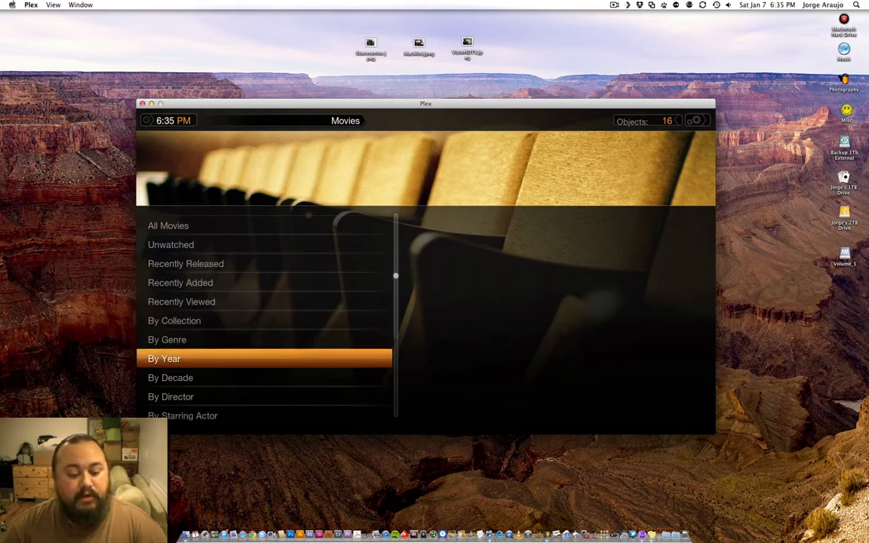
pyautogui.scroll(-3)
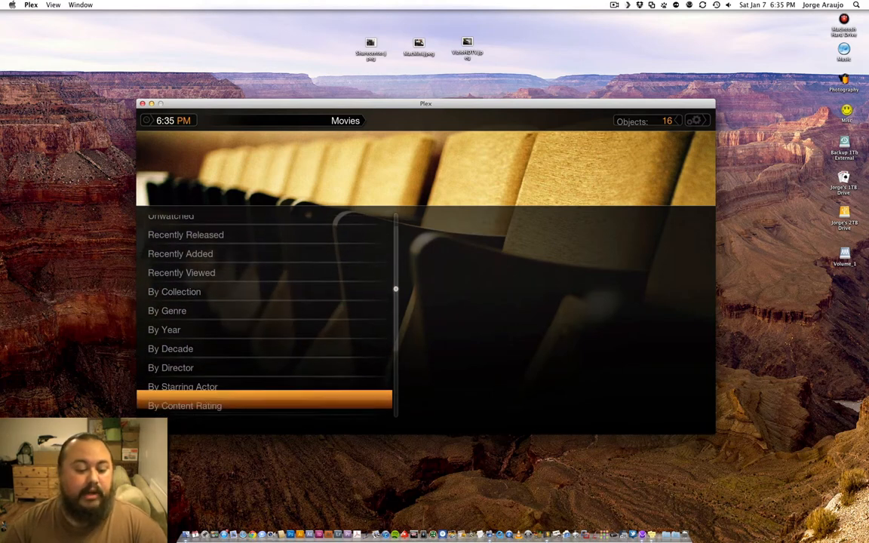
pyautogui.scroll(-3)
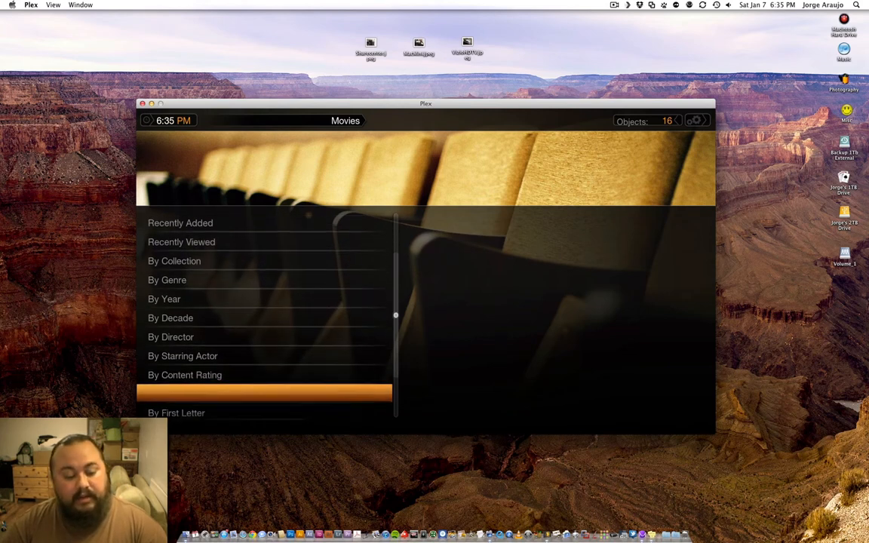
pyautogui.scroll(-3)
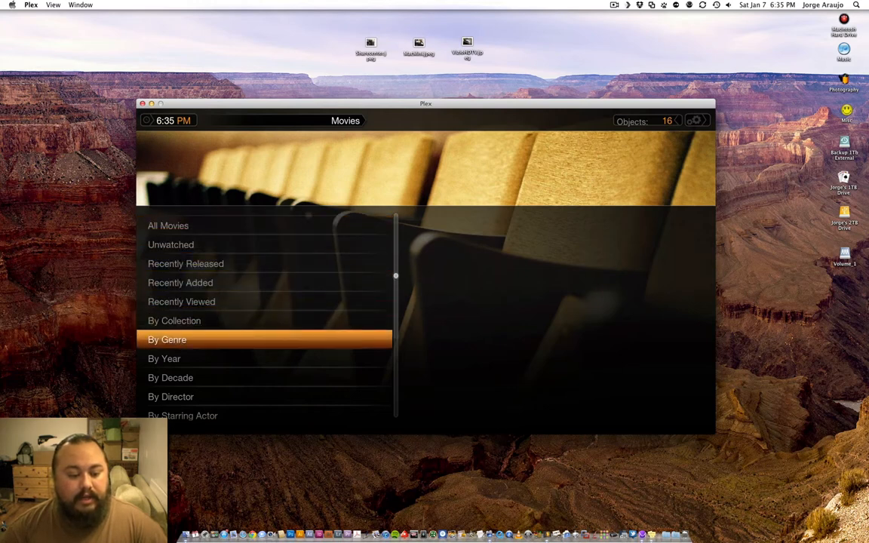
pyautogui.click(167, 340)
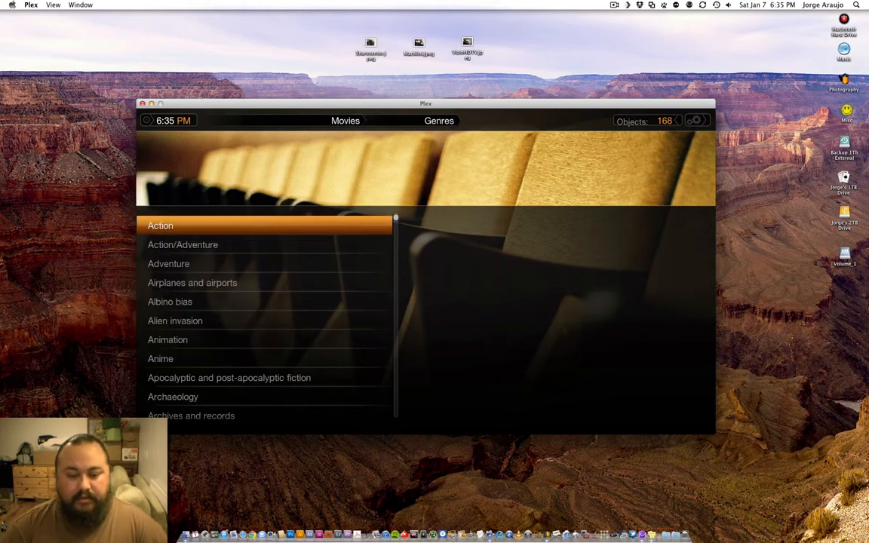
# Open the Action genre and scroll through its 395 movies.
pyautogui.click(160, 226)
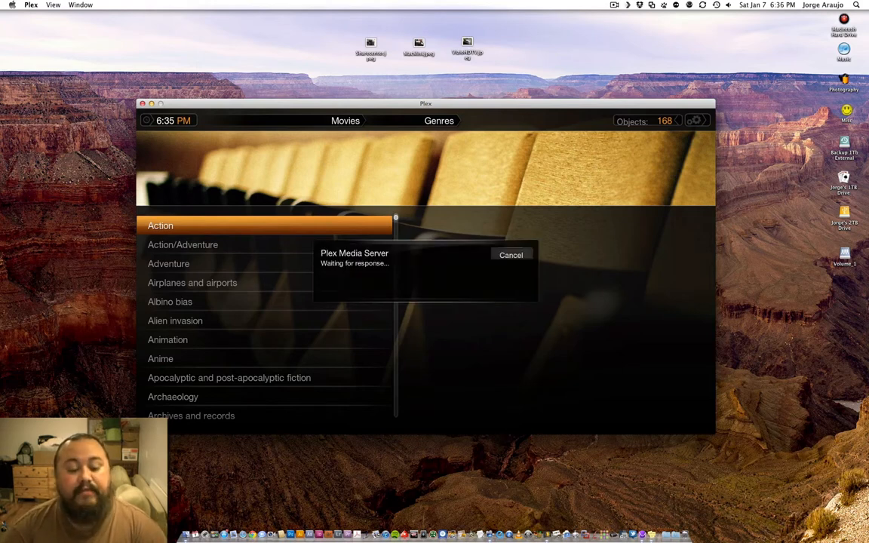
pyautogui.click(160, 226)
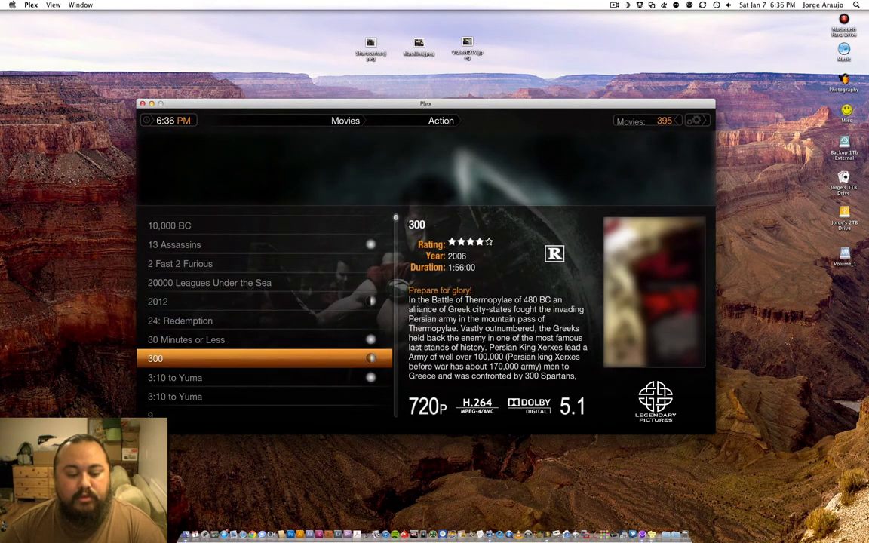
pyautogui.scroll(-3)
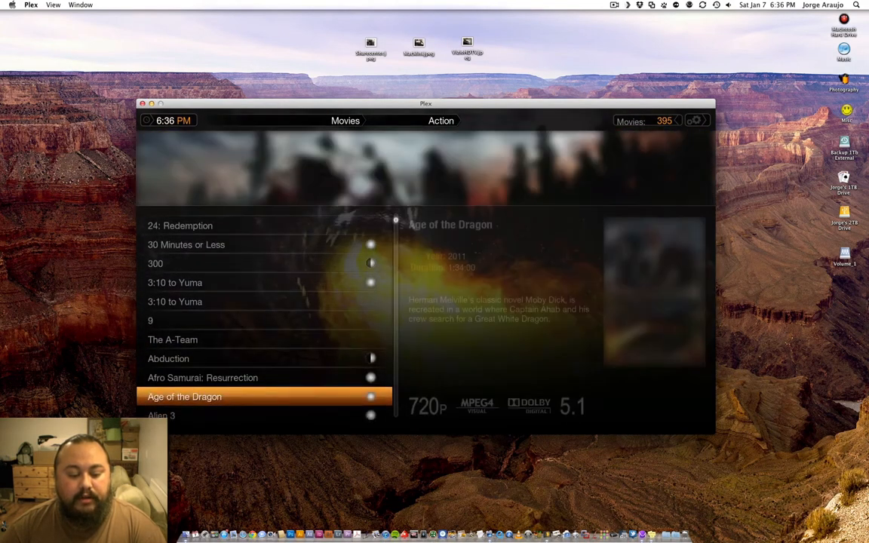
pyautogui.scroll(-3)
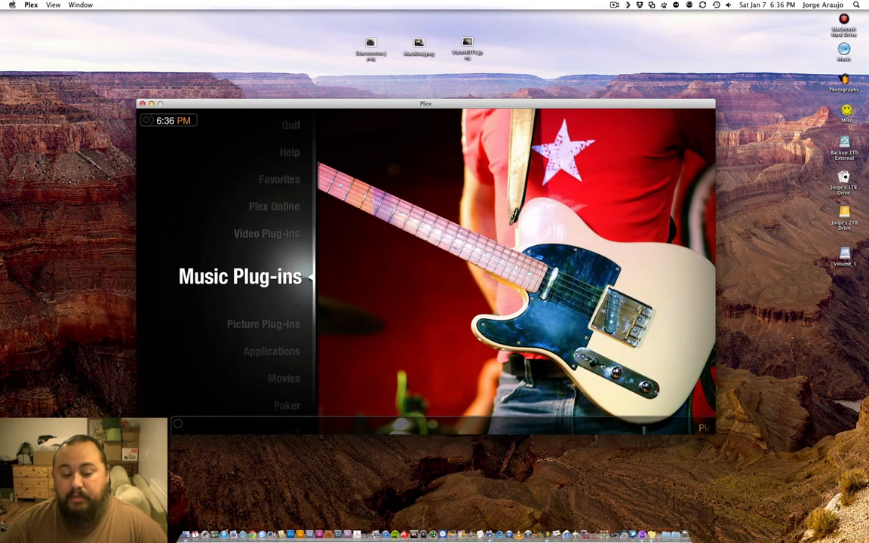
# Step down the main menu past Picture Plug-ins to Applications.
pyautogui.press('down')
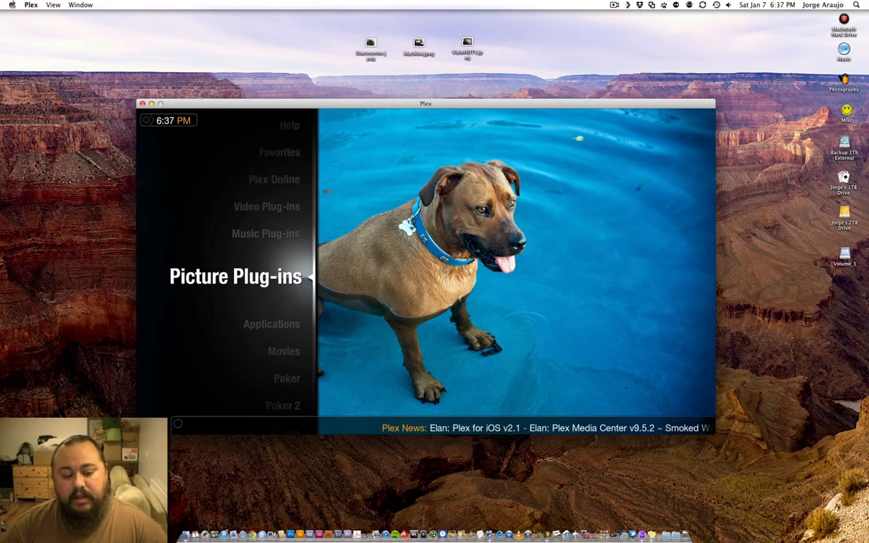
pyautogui.press('down')
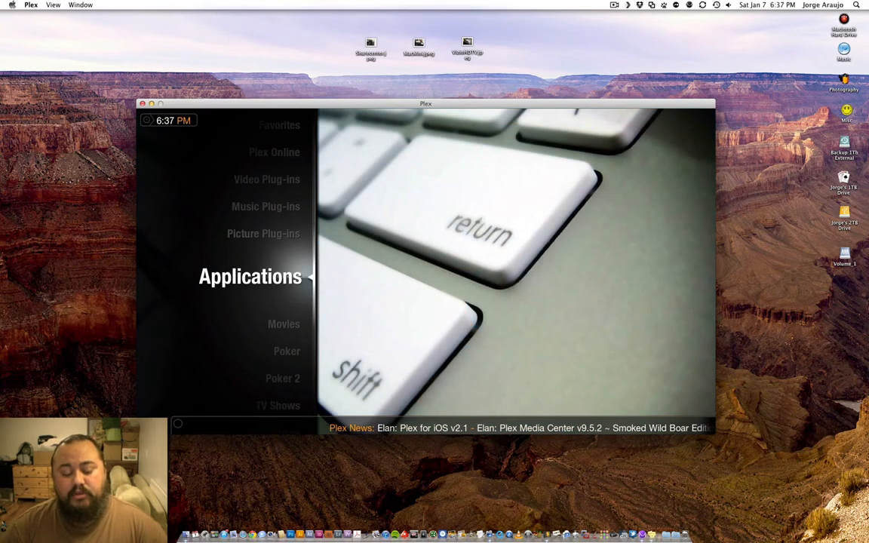